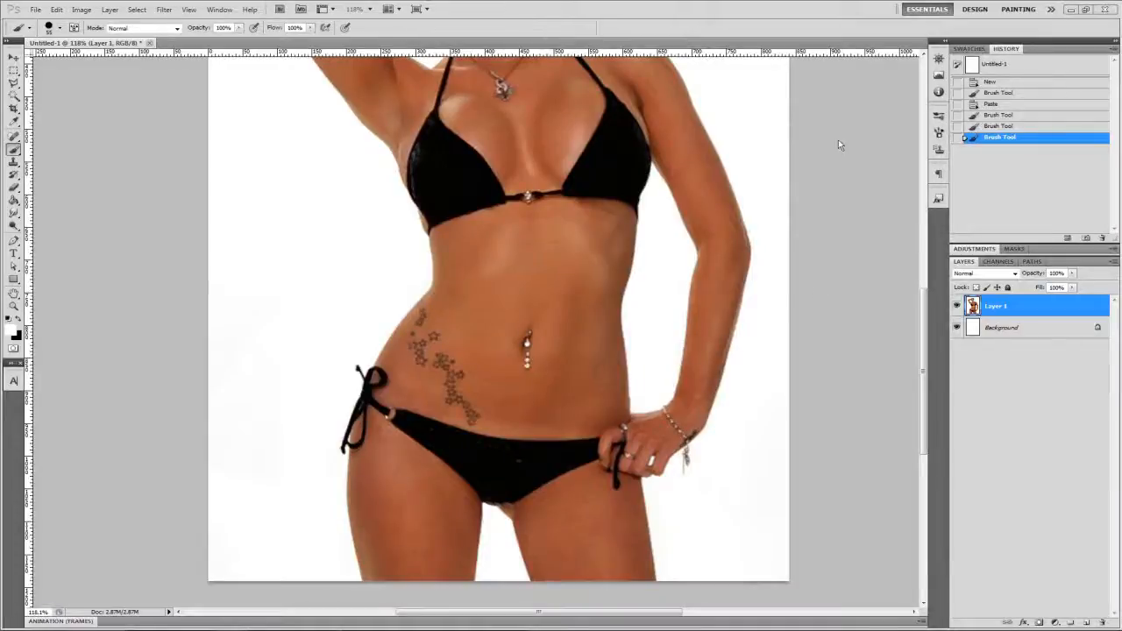
mouse_move(828, 17)
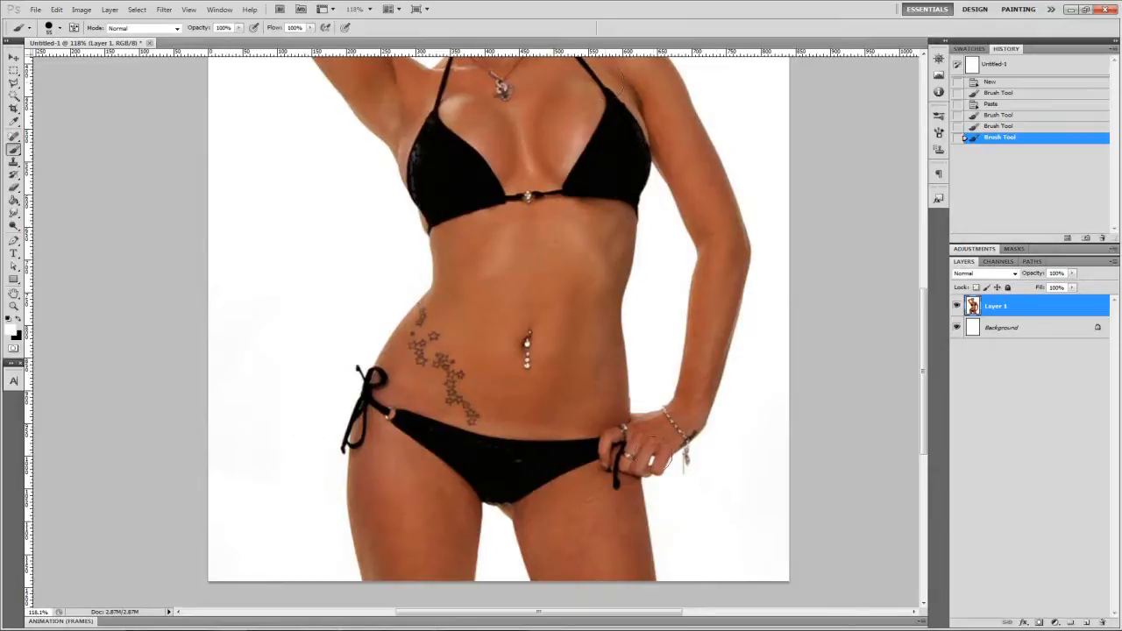
mouse_move(769, 326)
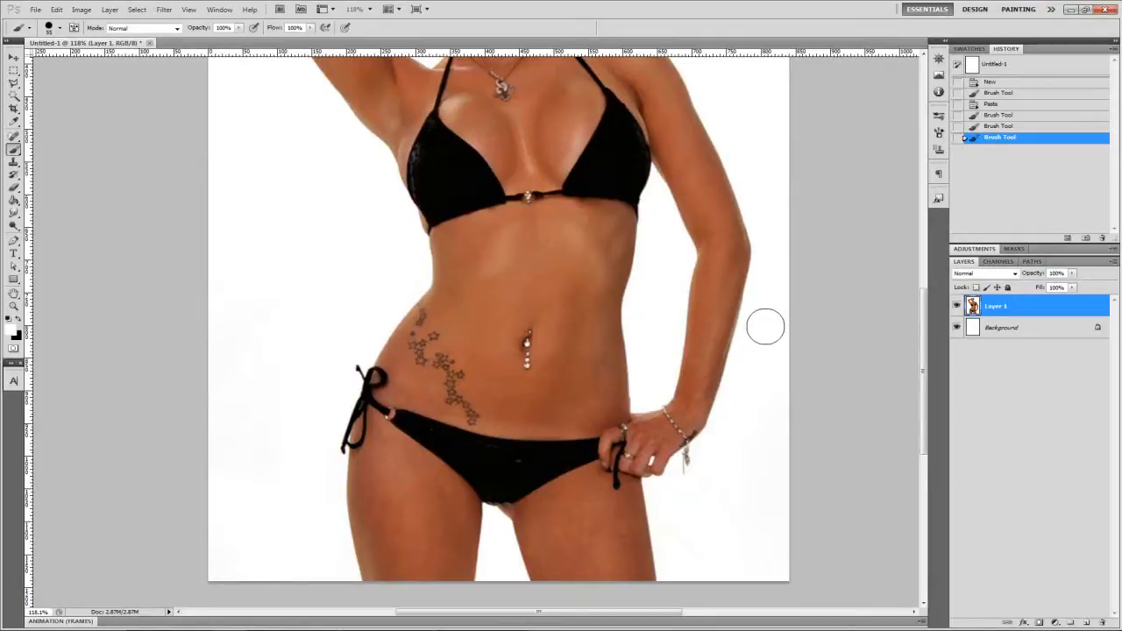
mouse_move(159, 270)
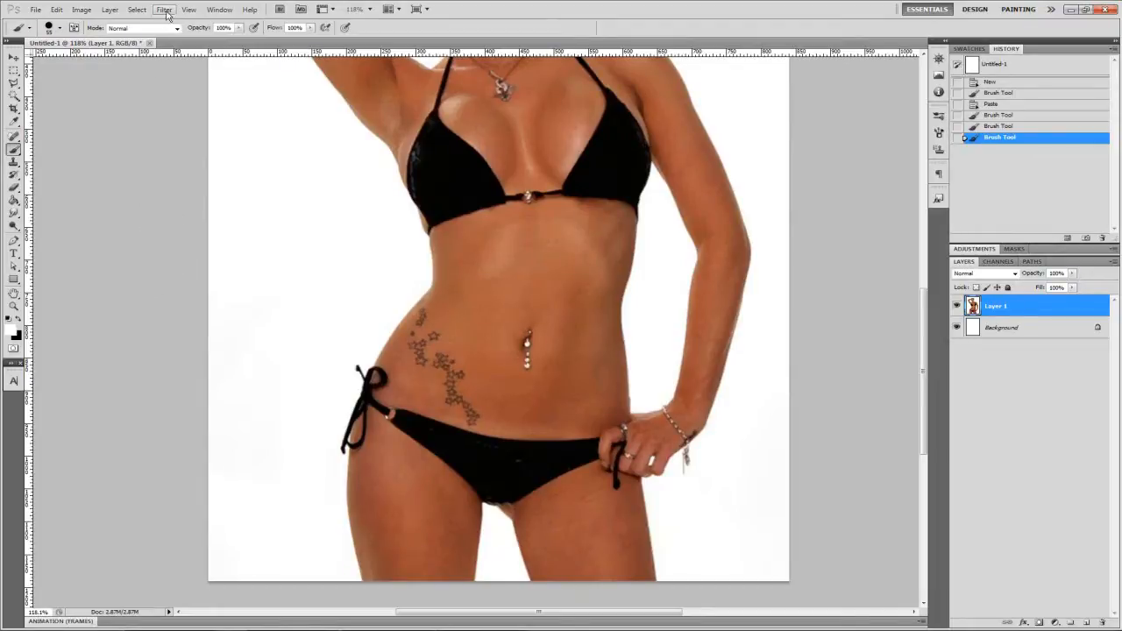
Step: Open Filter > Liquify on the model photo
click(164, 10)
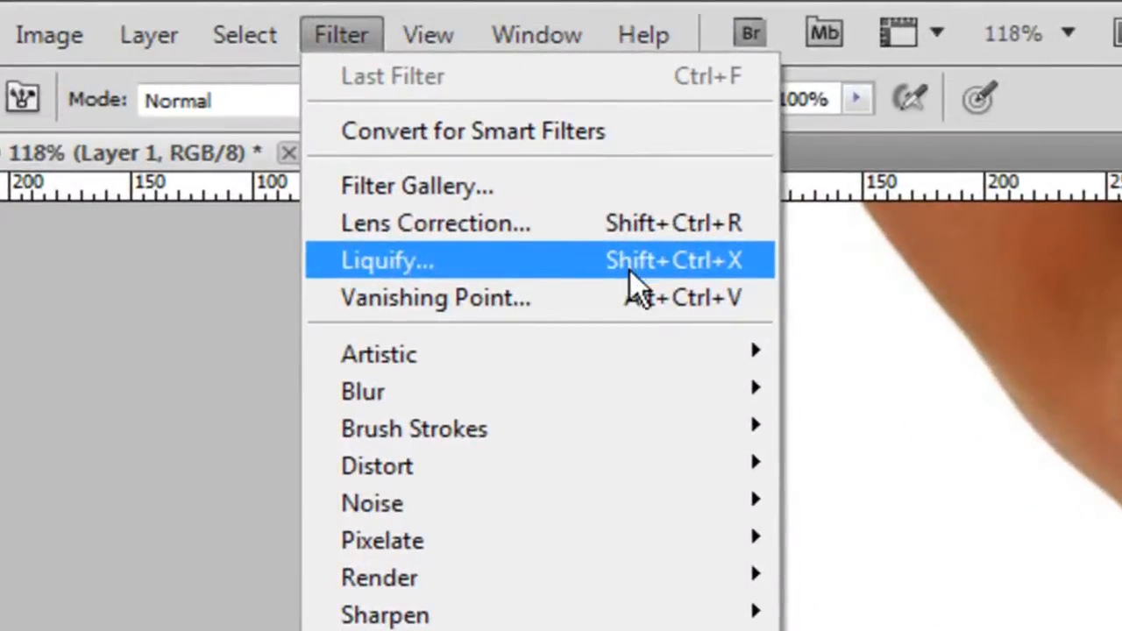
mouse_move(710, 276)
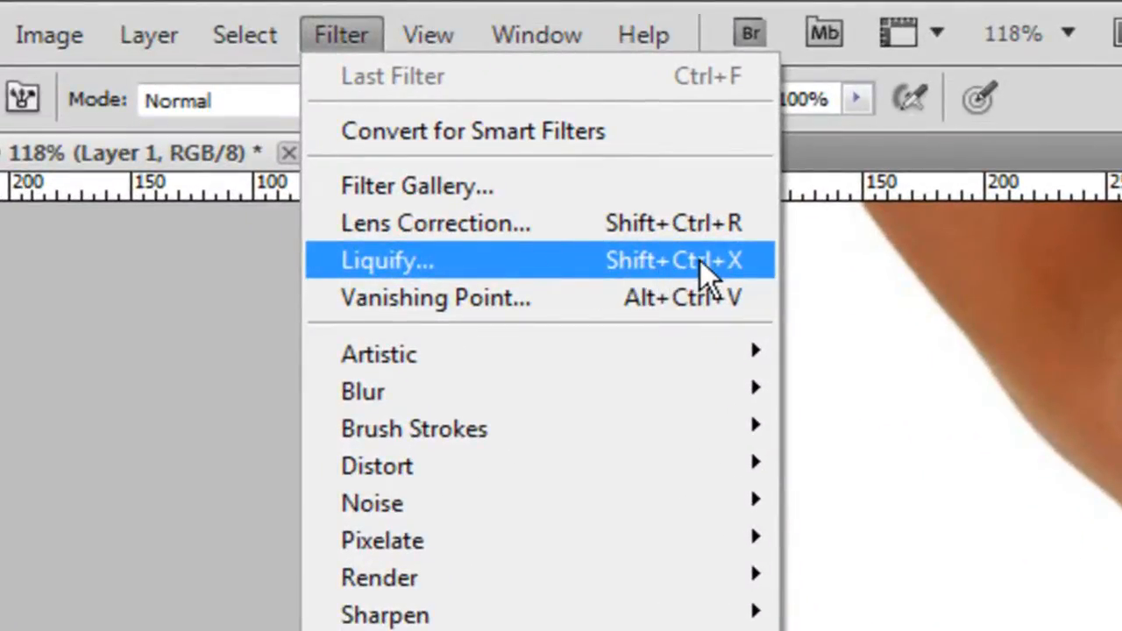
click(388, 261)
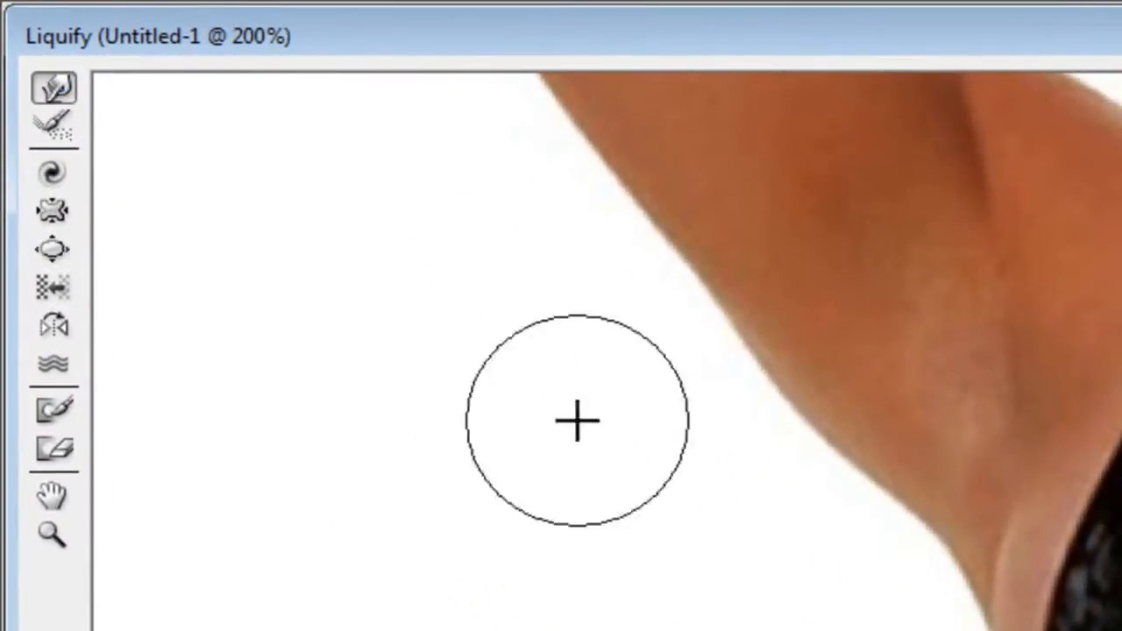
Step: Prepare a large Bloat brush (size ~191, density 85, rate 26) over the torso
drag(578, 421, 999, 495)
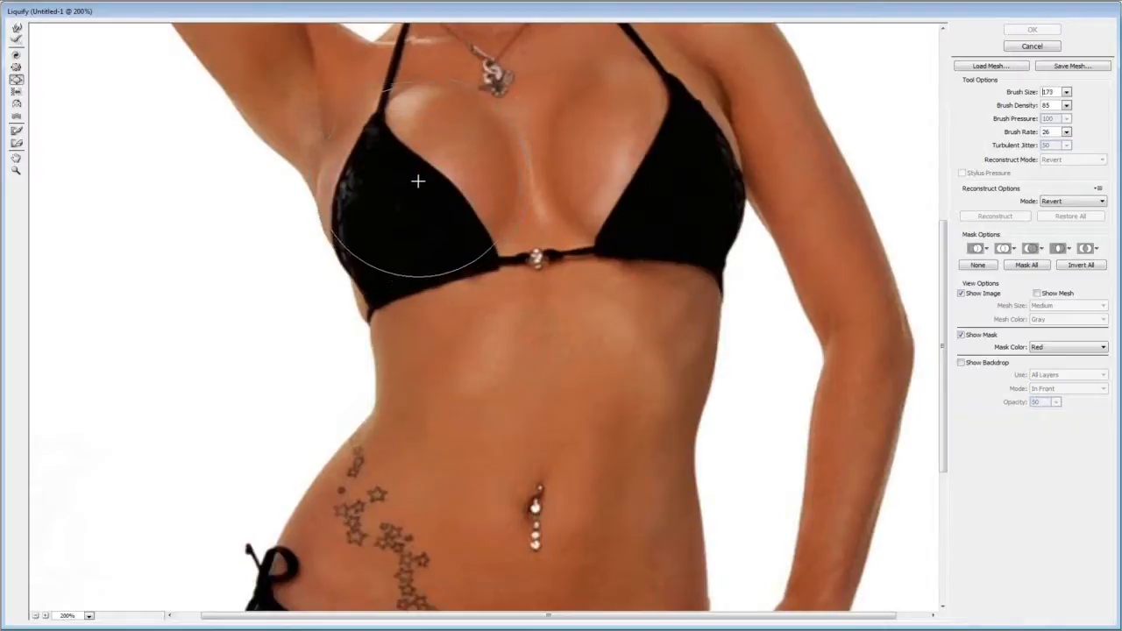
mouse_move(410, 191)
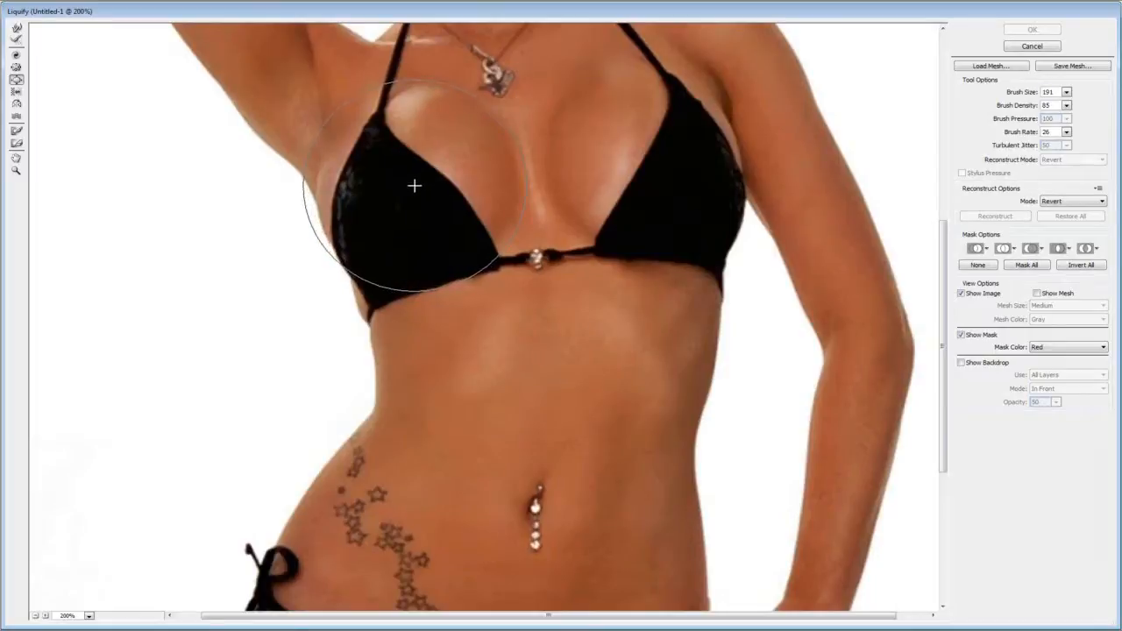
Step: Swell both bikini cups with repeated Bloat strokes, including the lower left breast
drag(414, 185, 640, 171)
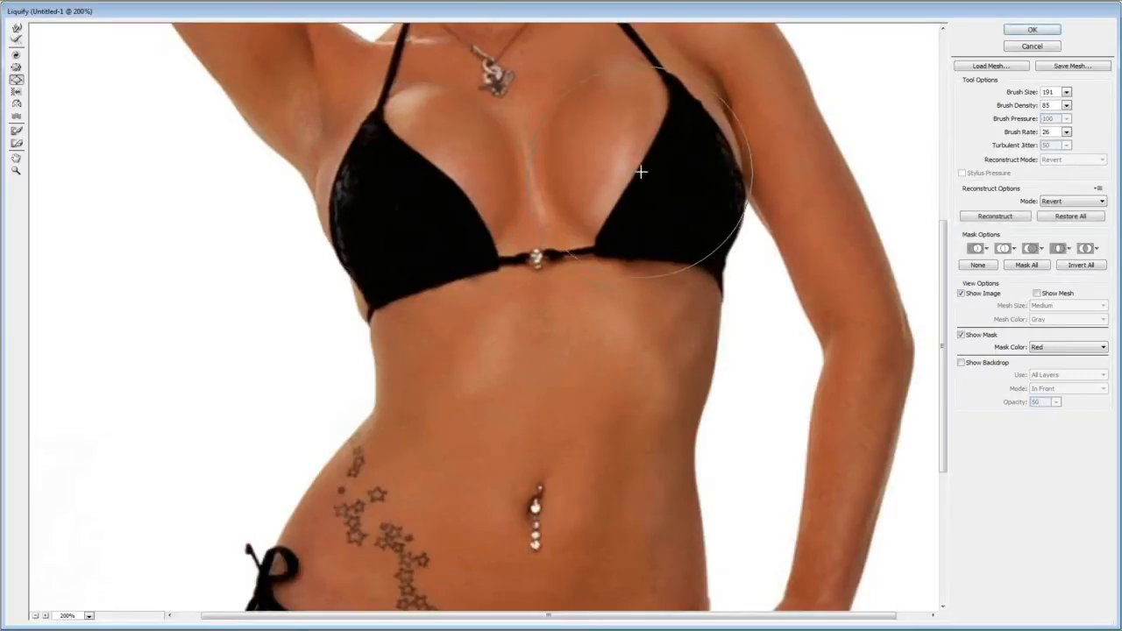
drag(639, 170, 651, 169)
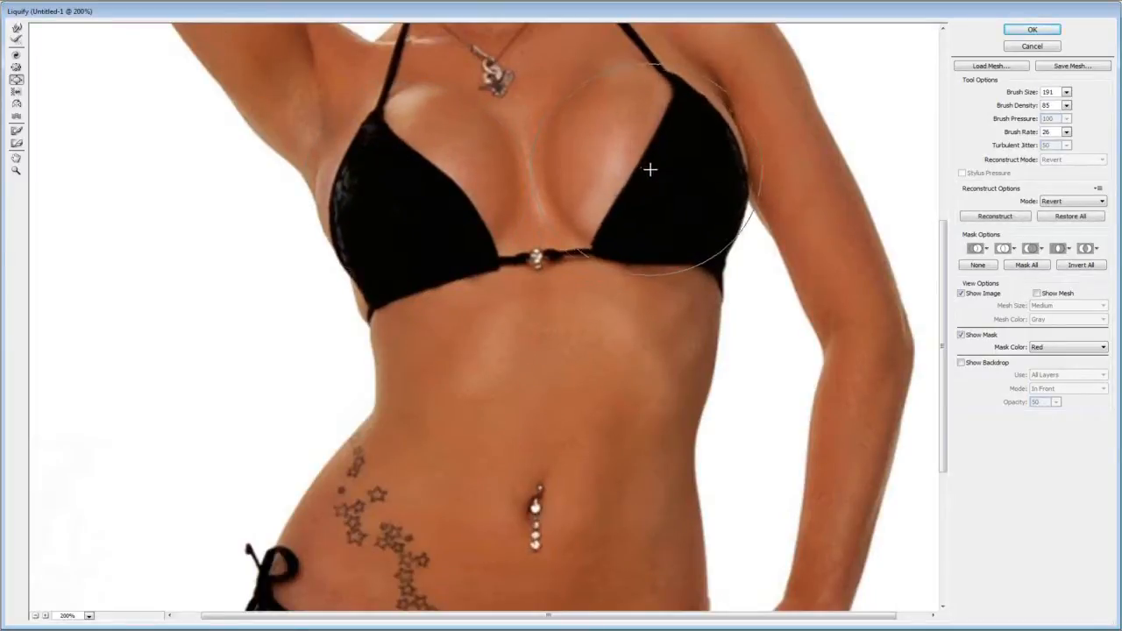
drag(650, 169, 412, 191)
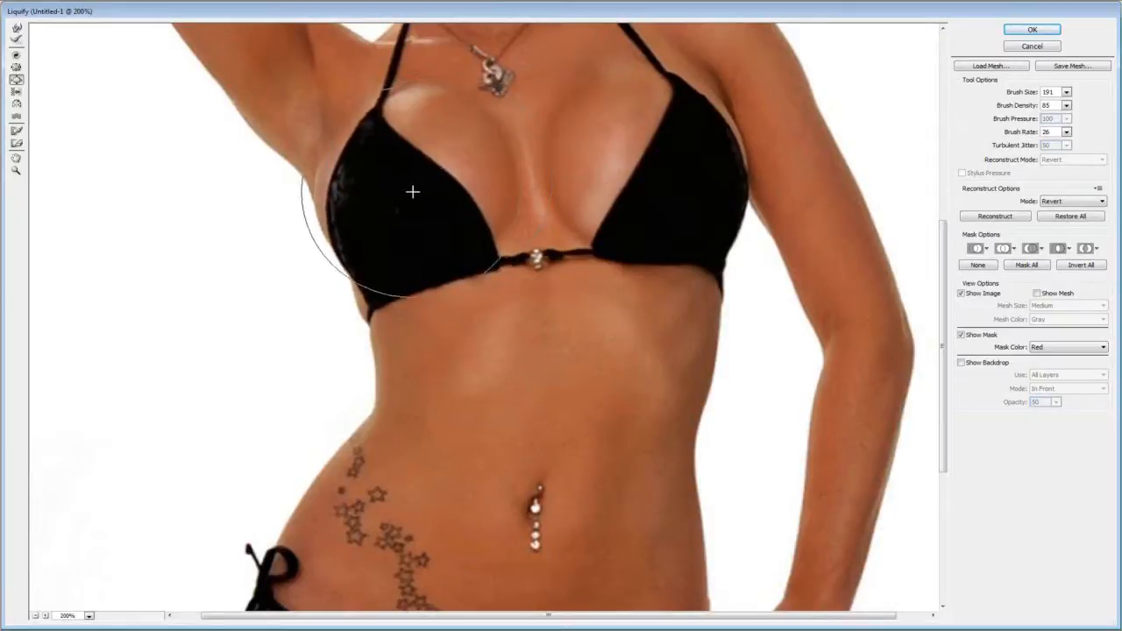
drag(412, 192, 455, 221)
text(10)
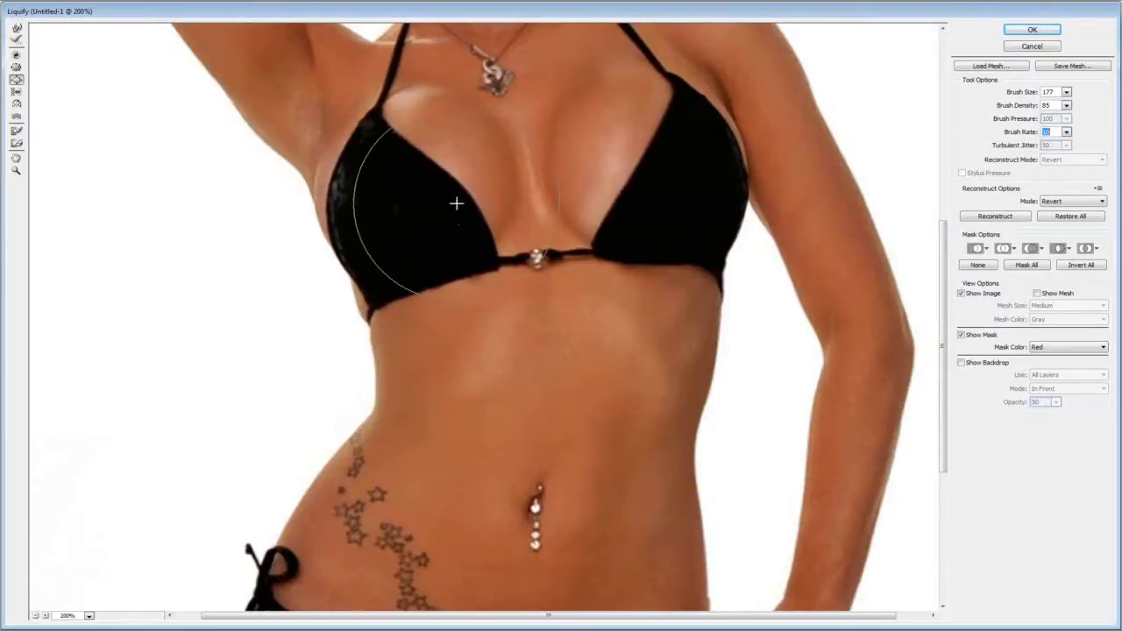
drag(455, 204, 399, 232)
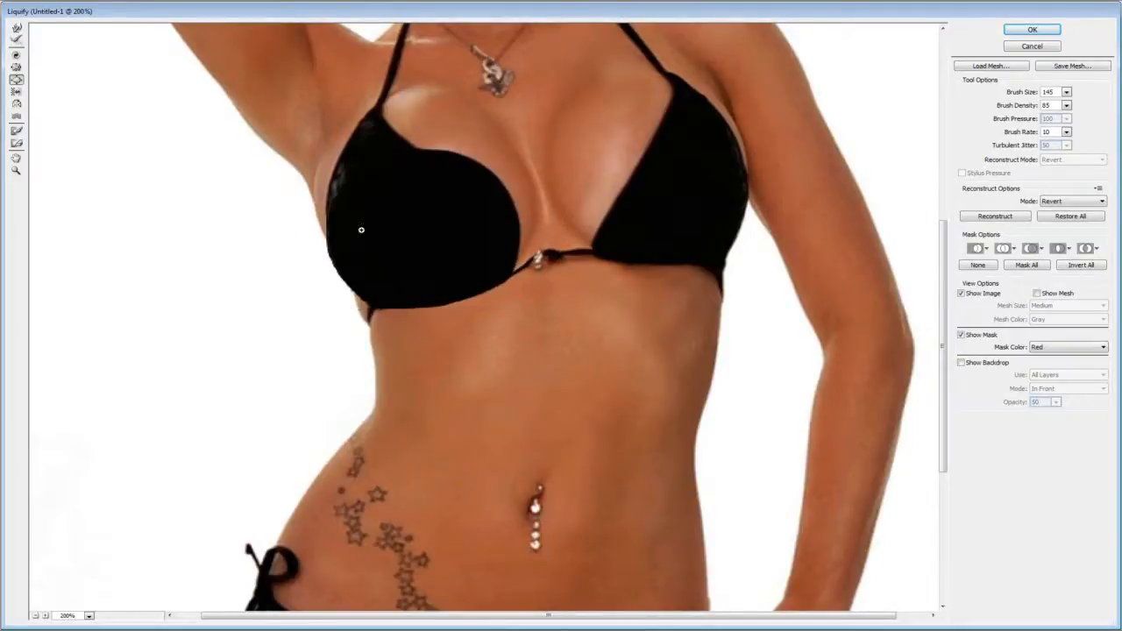
drag(361, 230, 662, 157)
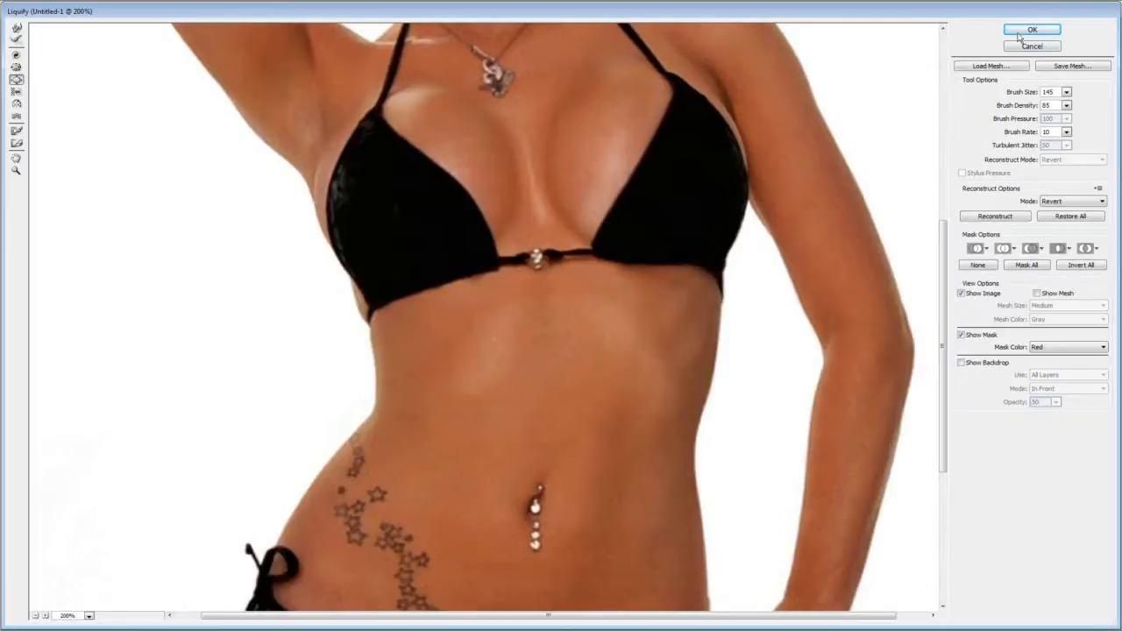
Step: Commit the Liquify distortion so History lists it as Liquify
click(1032, 29)
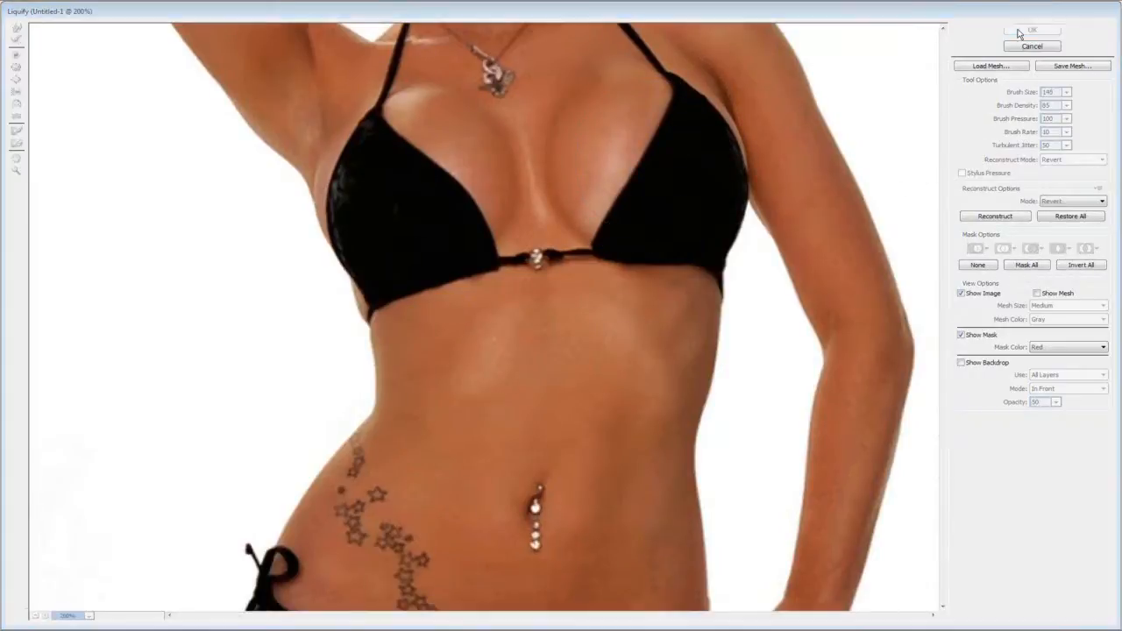
click(1032, 30)
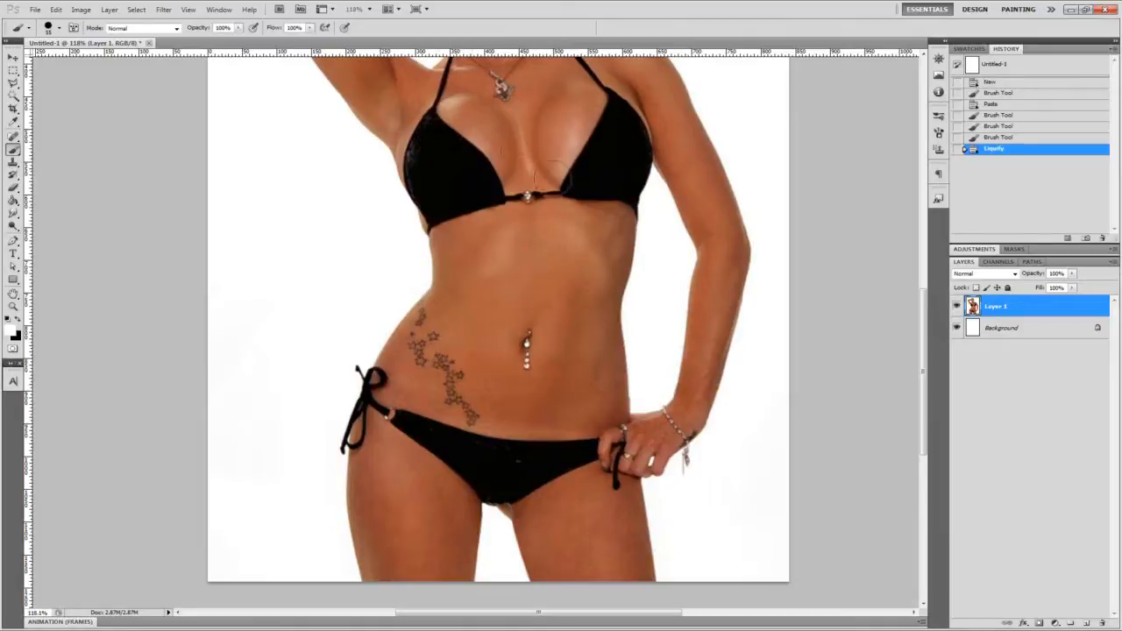
Step: Reopen Liquify and set the brush to size 207, density 85, rate 10
click(163, 10)
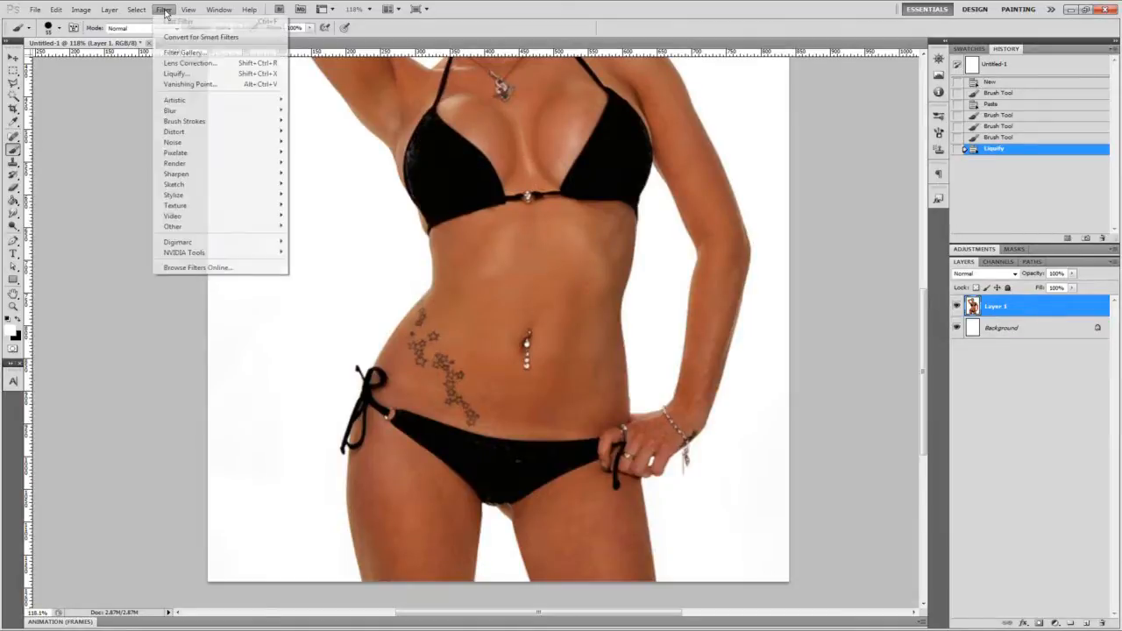
click(175, 72)
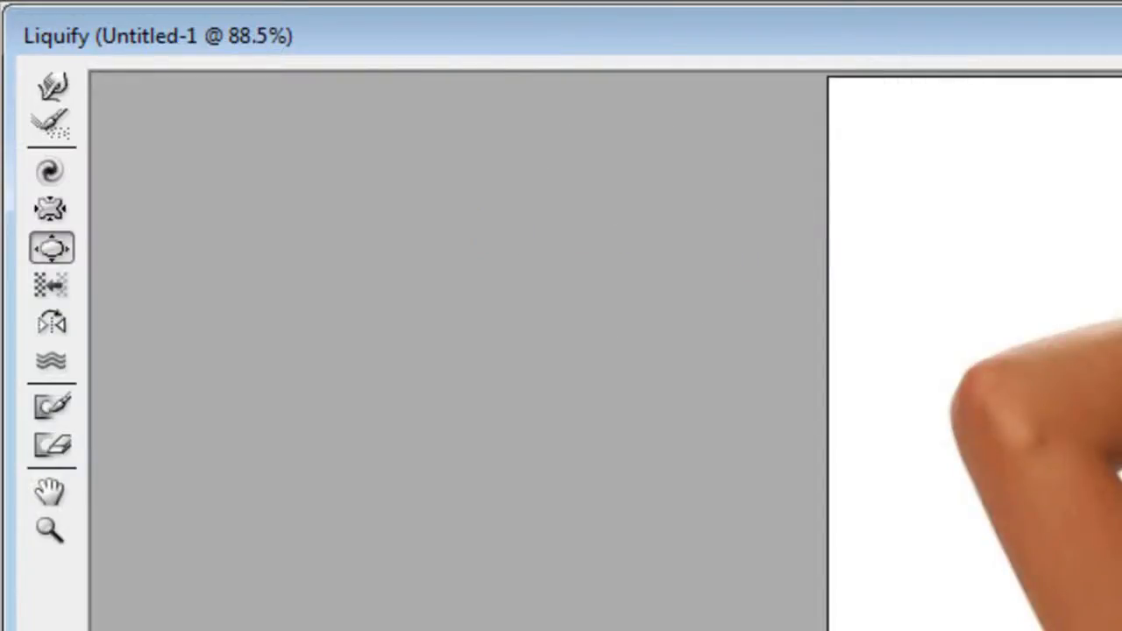
click(50, 529)
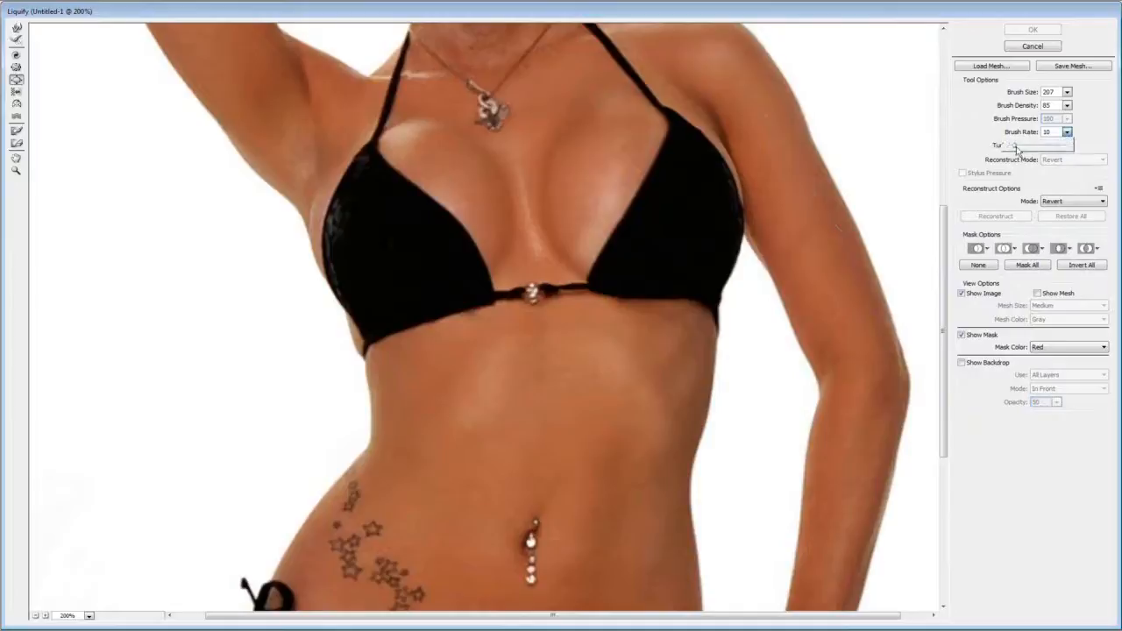
Step: Lower brush density and rate, then bloat the left breast and its outer side
click(1068, 135)
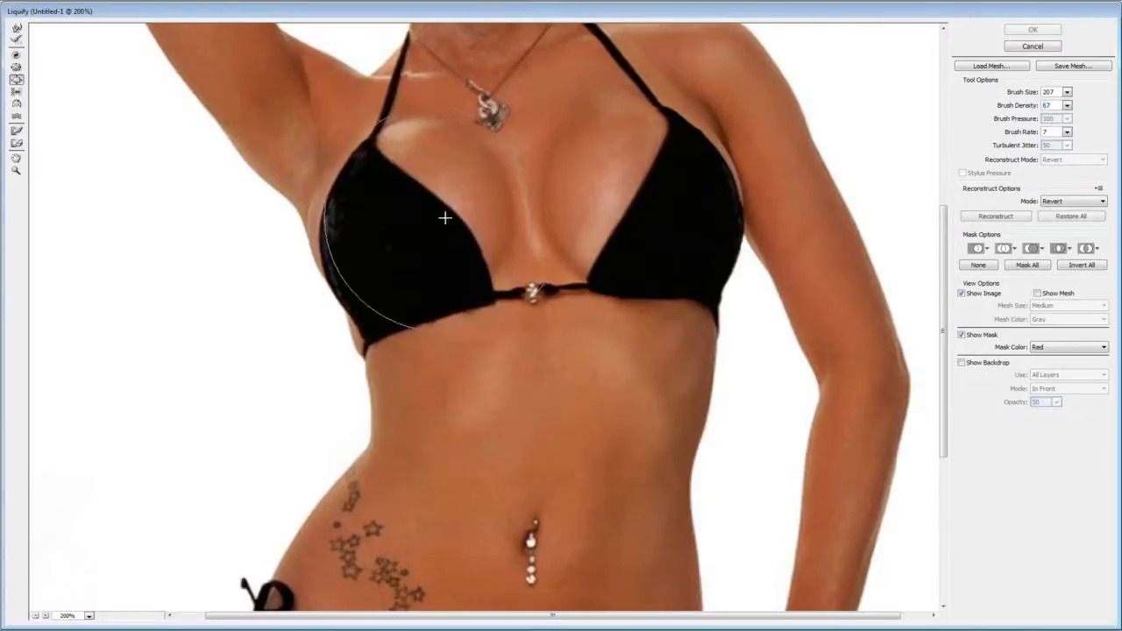
drag(444, 218, 637, 204)
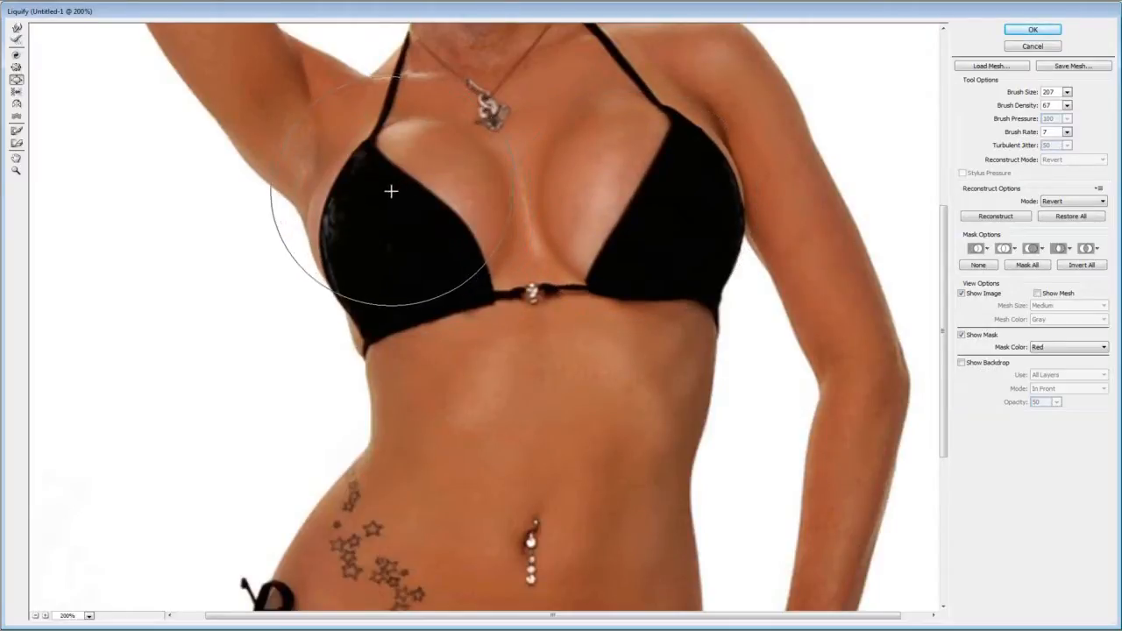
drag(391, 191, 650, 230)
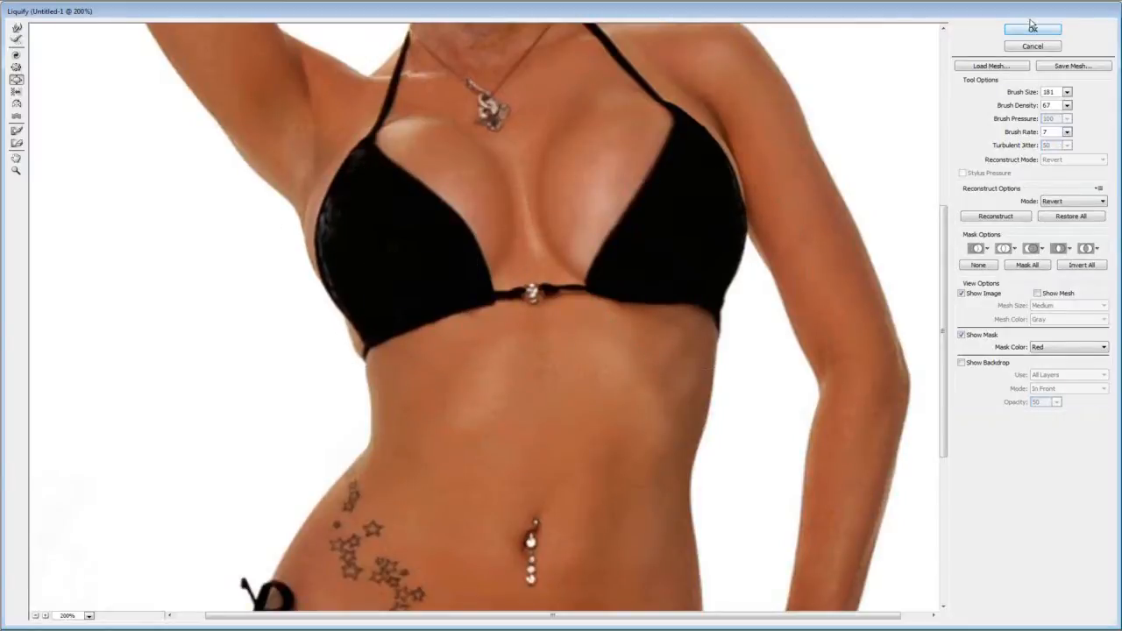
mouse_move(17, 80)
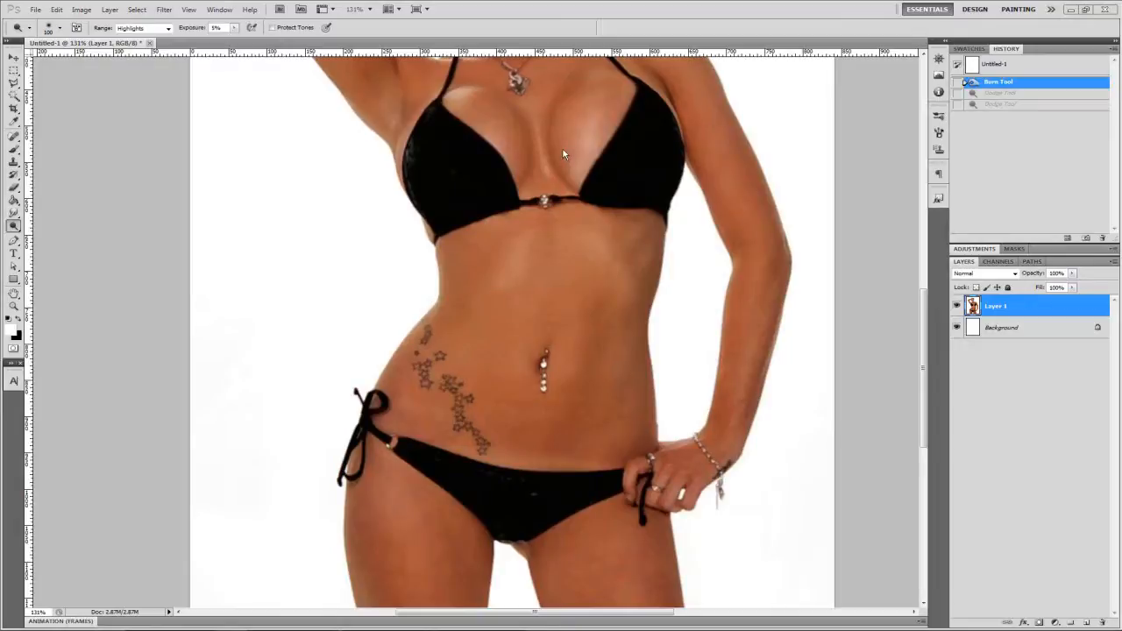
mouse_move(530, 138)
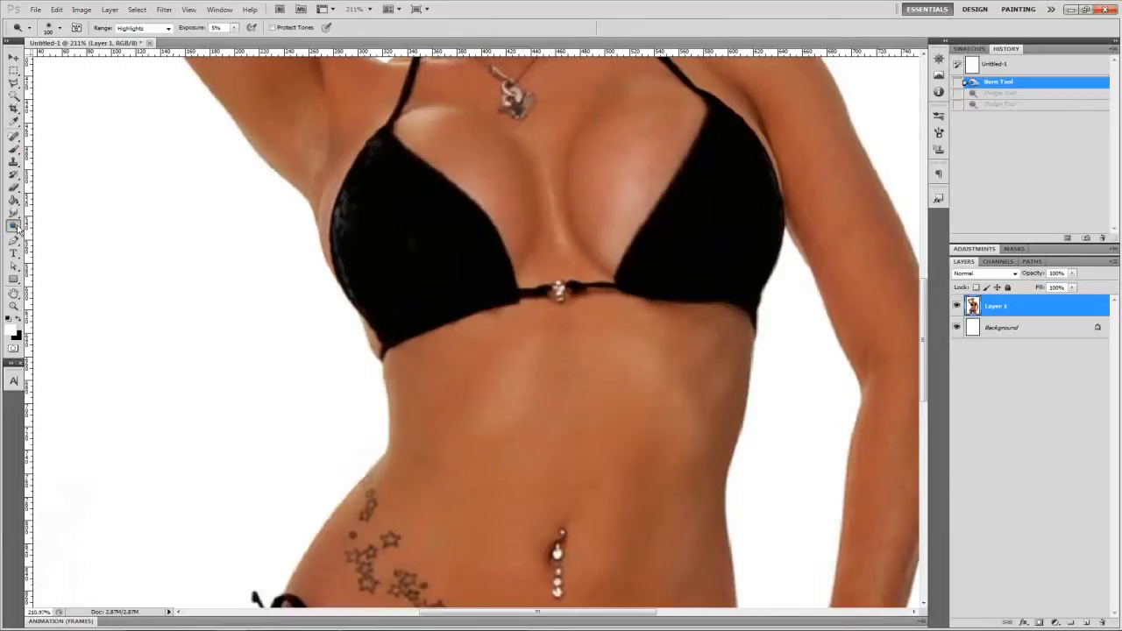
mouse_move(557, 390)
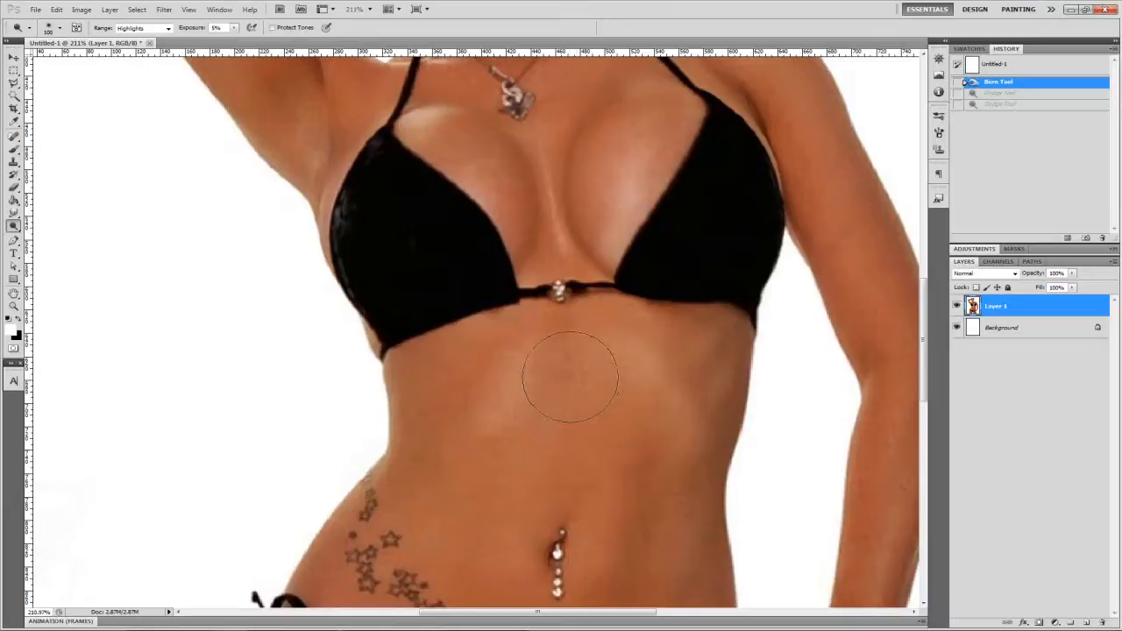
mouse_move(284, 333)
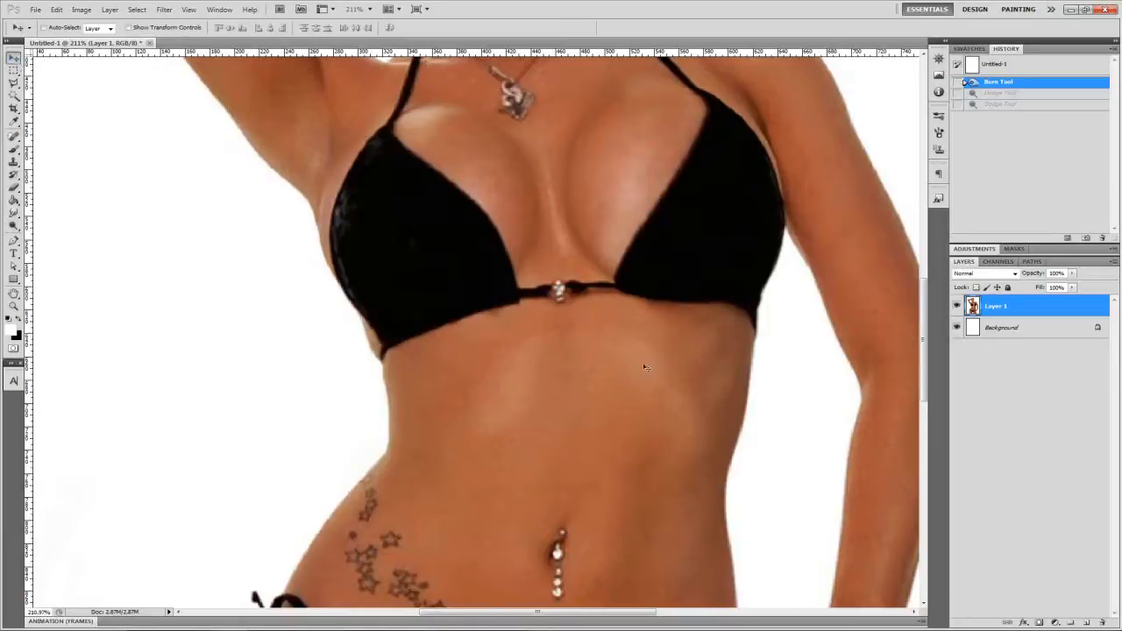
mouse_move(537, 215)
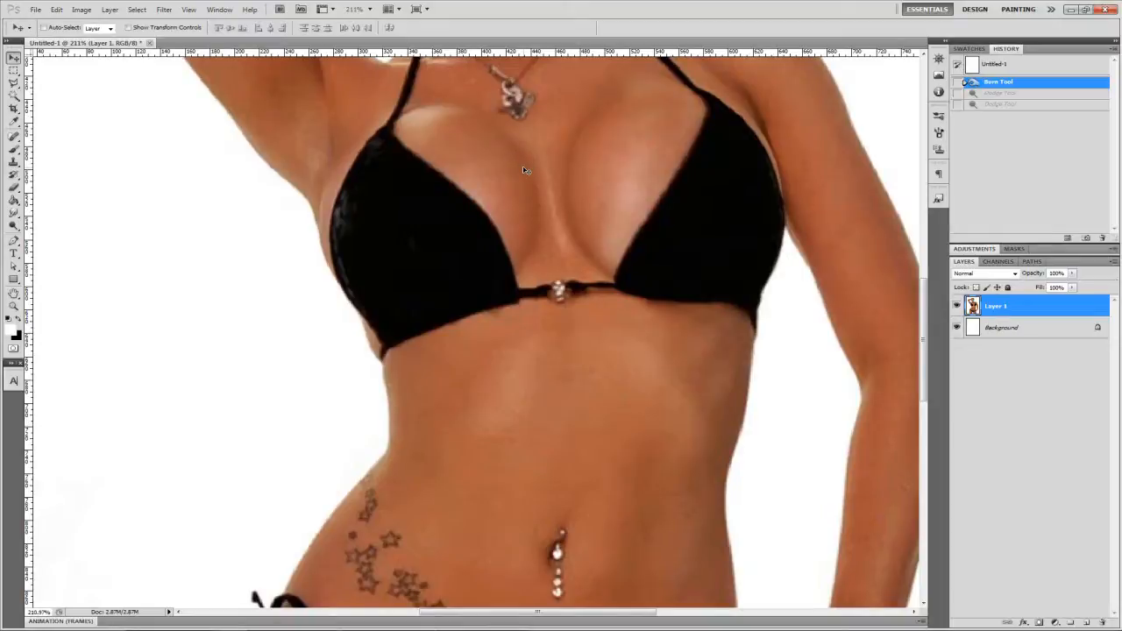
mouse_move(647, 225)
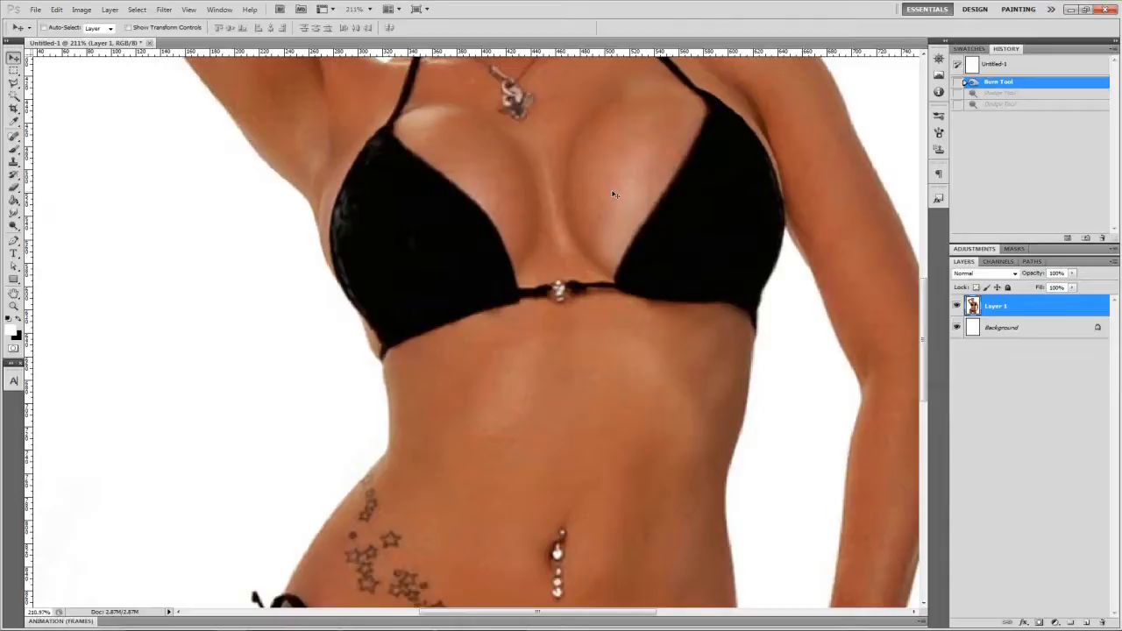
mouse_move(625, 175)
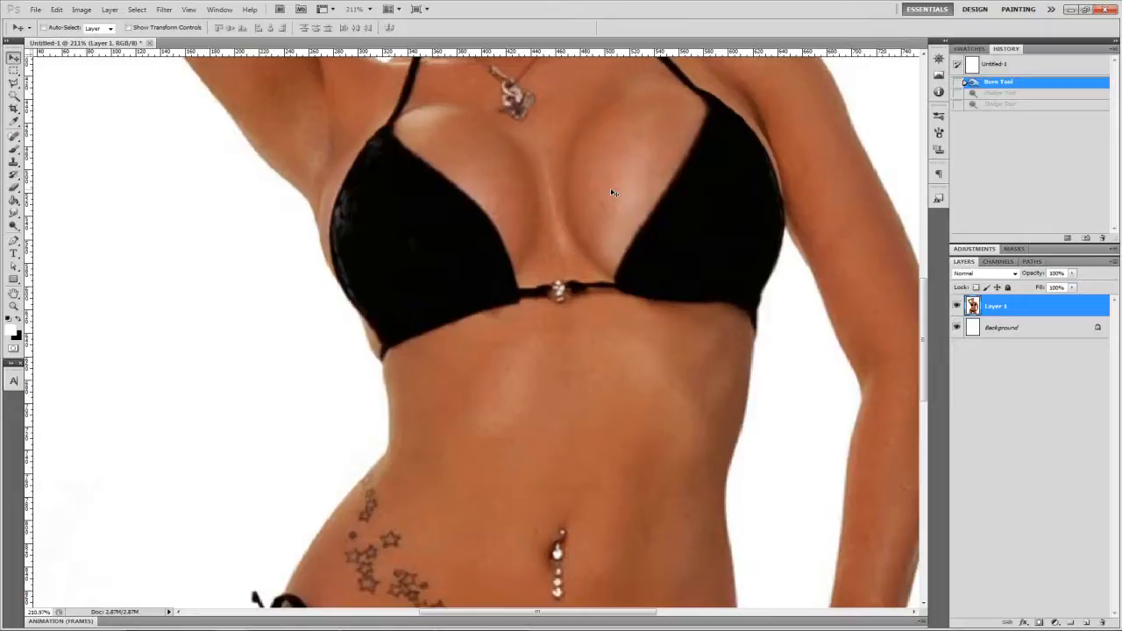
mouse_move(517, 179)
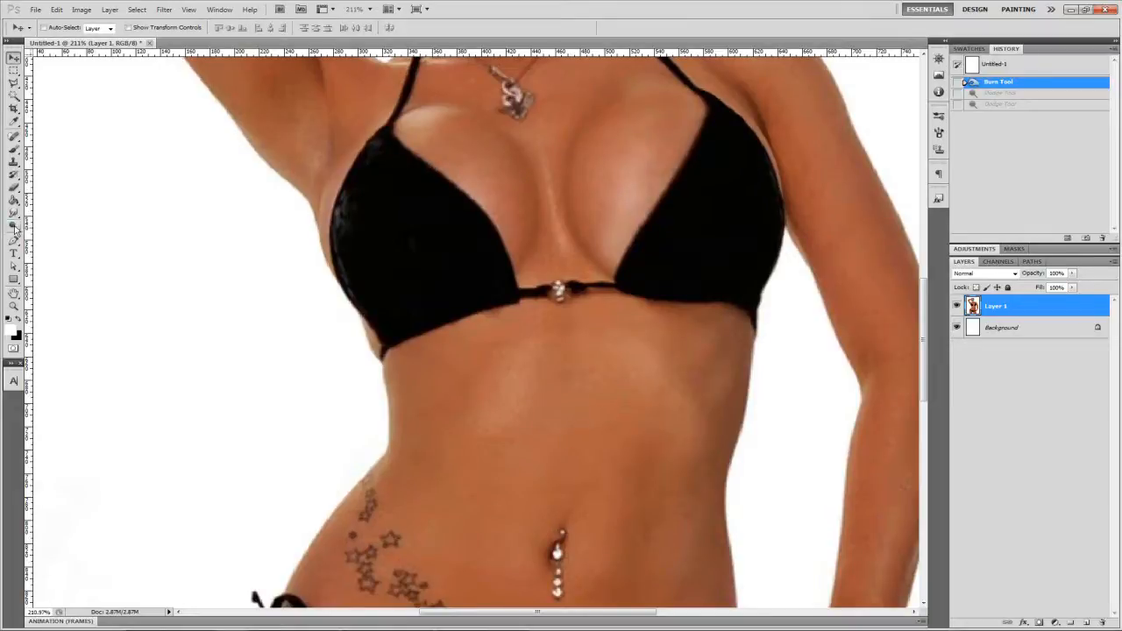
Step: Select the Burn tool set to Shadows, 70 px brush, 10% exposure, Protect Tones
click(13, 226)
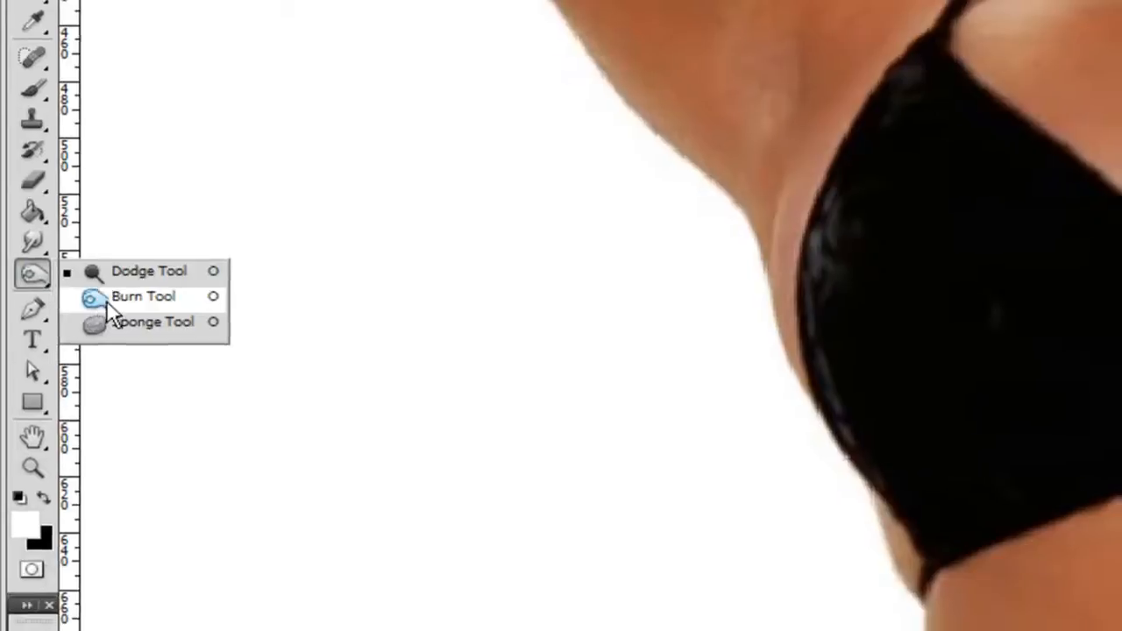
click(143, 296)
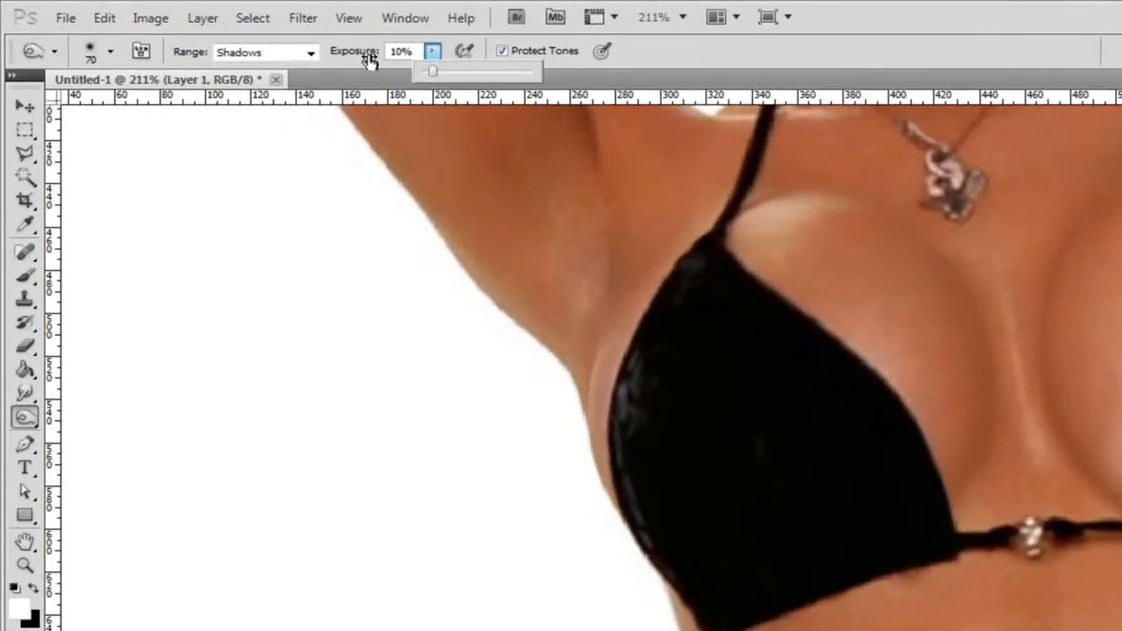
Step: Drop exposure to 9%, burn along both breast edges, then switch to Dodge
drag(431, 71, 429, 71)
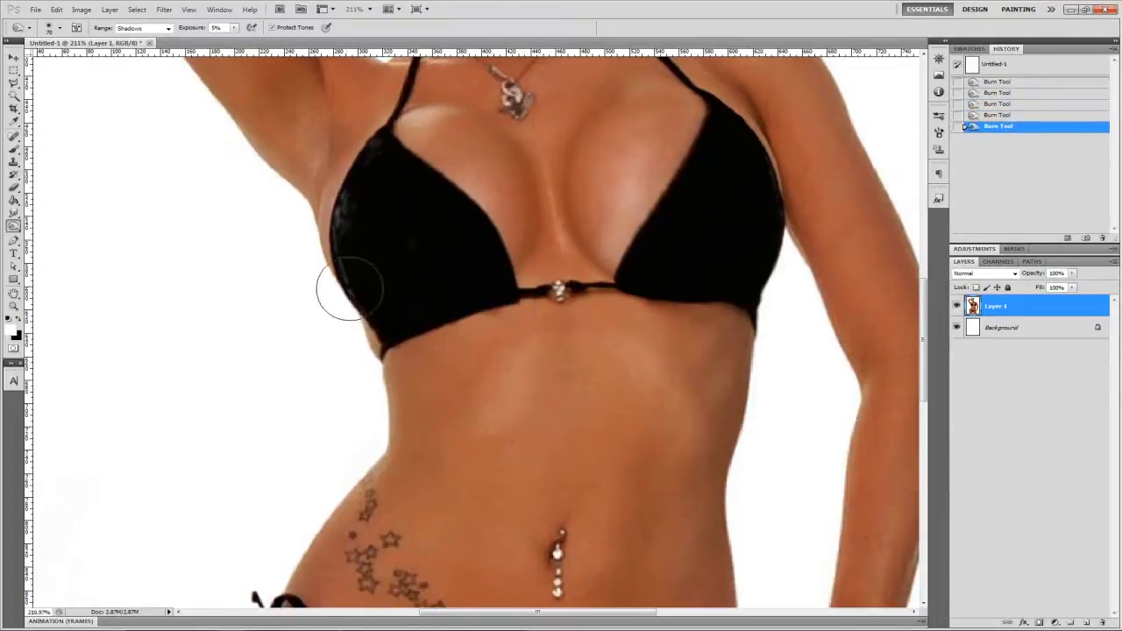
drag(350, 289, 583, 241)
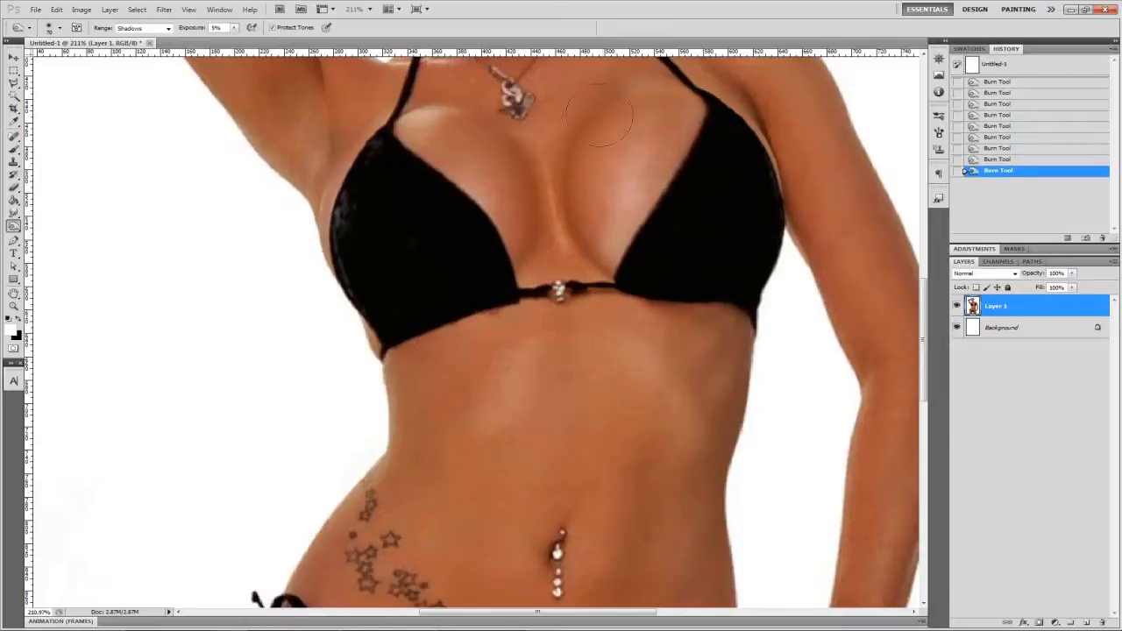
click(605, 114)
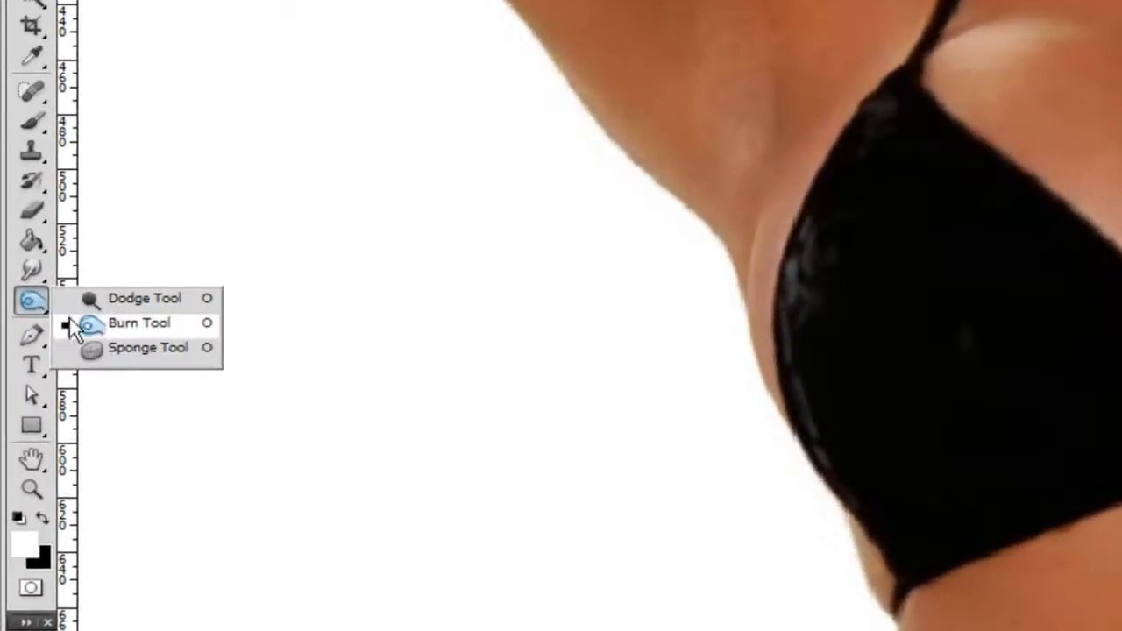
click(139, 323)
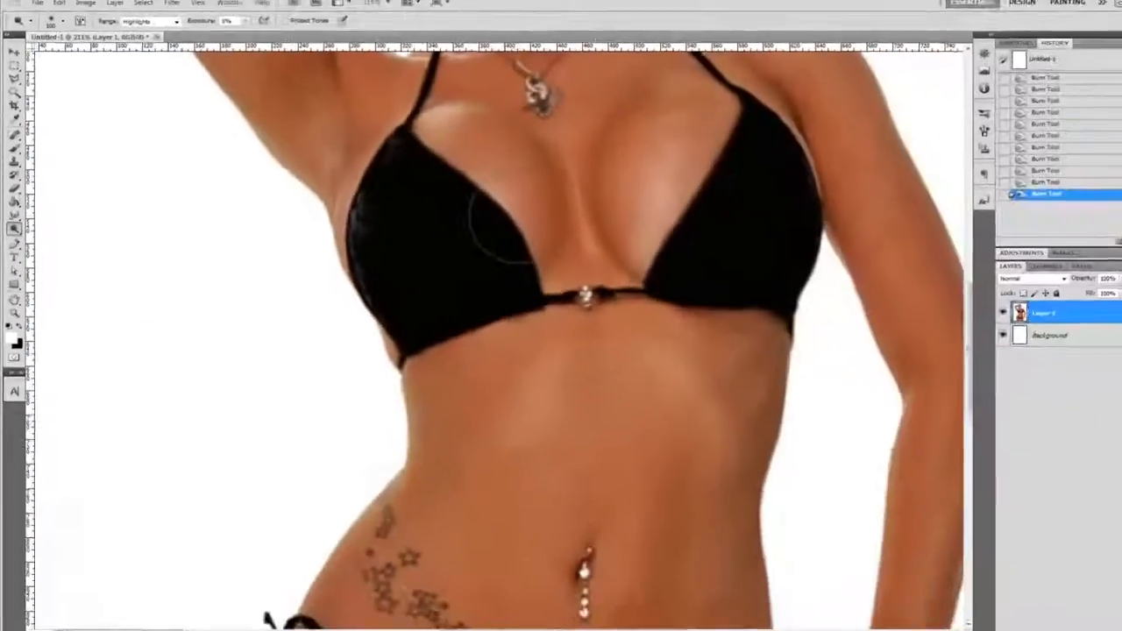